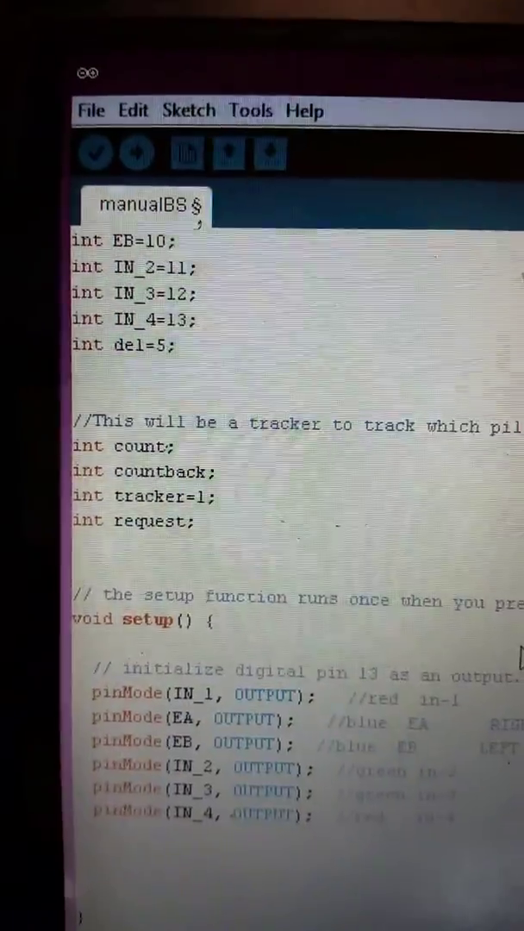
scroll("down", 3)
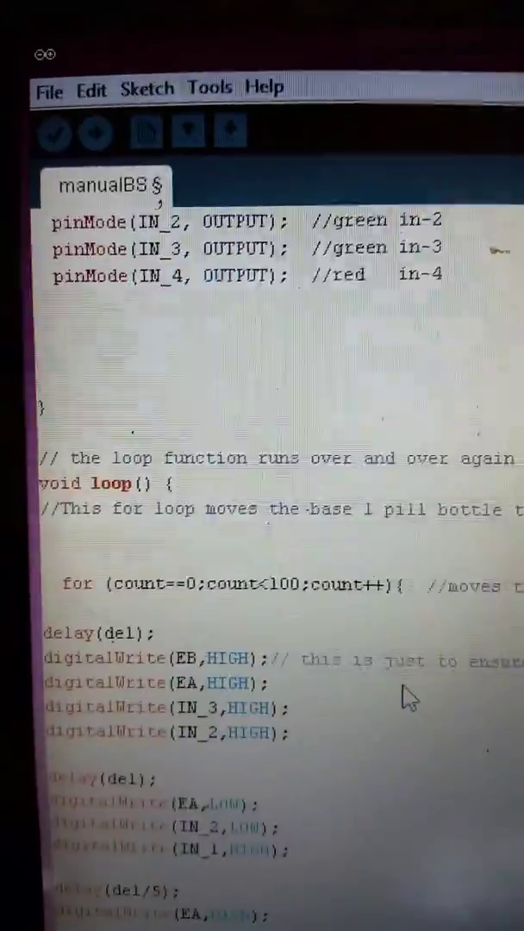